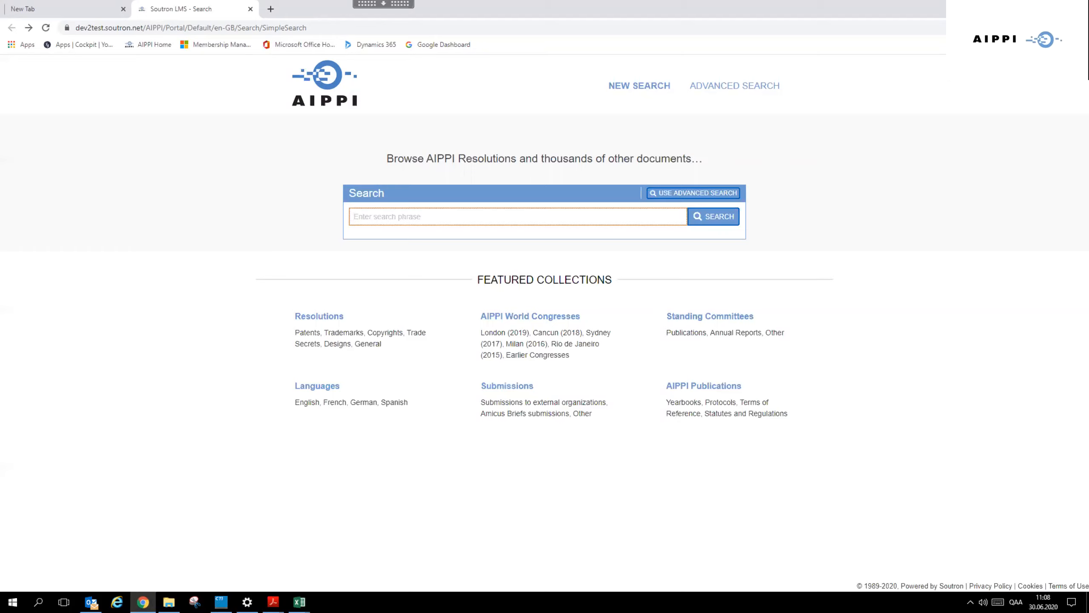
{"action": "mouse_move", "coordinate": [449, 47]}
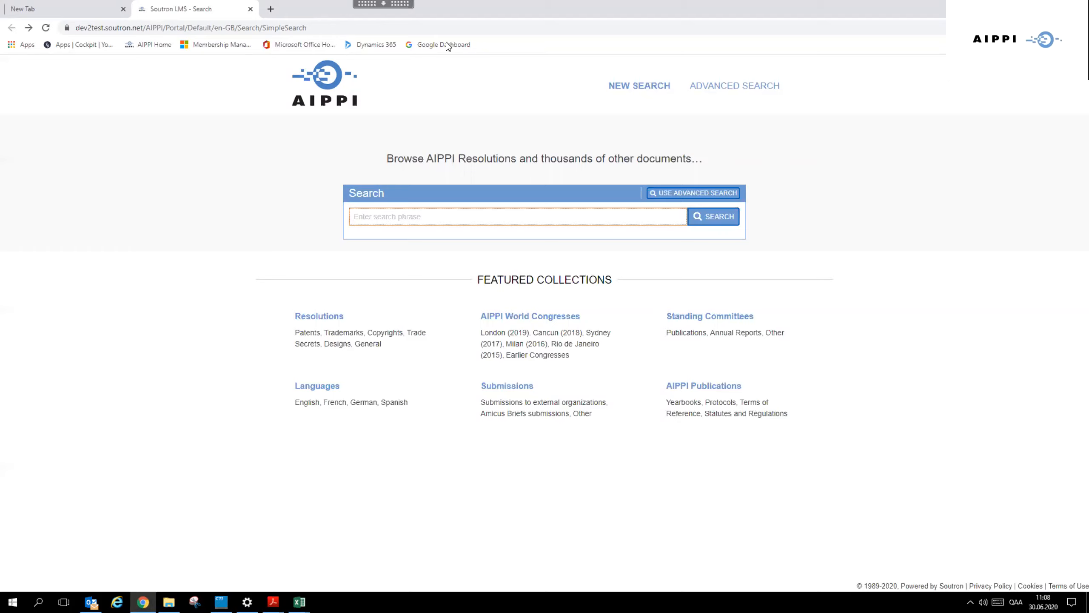
{"action": "mouse_move", "coordinate": [934, 342]}
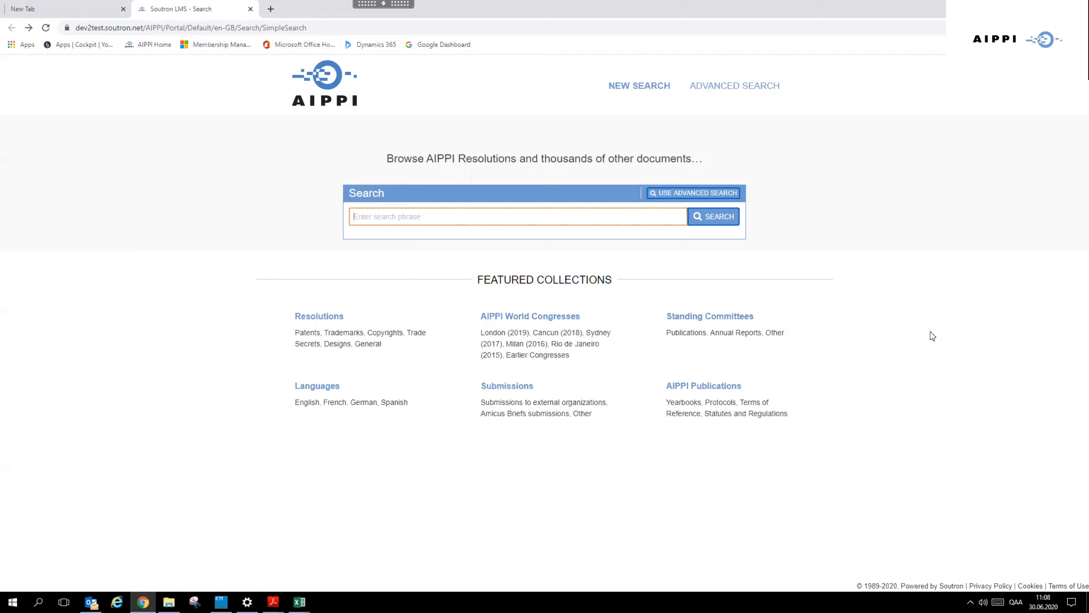
{"action": "mouse_move", "coordinate": [619, 249]}
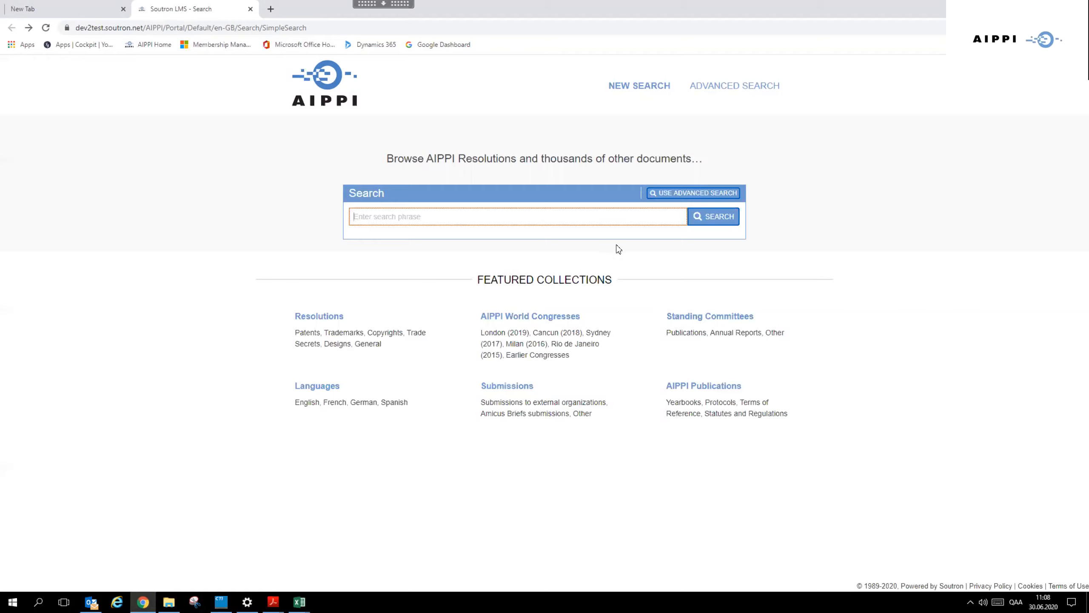
{"action": "mouse_move", "coordinate": [303, 212]}
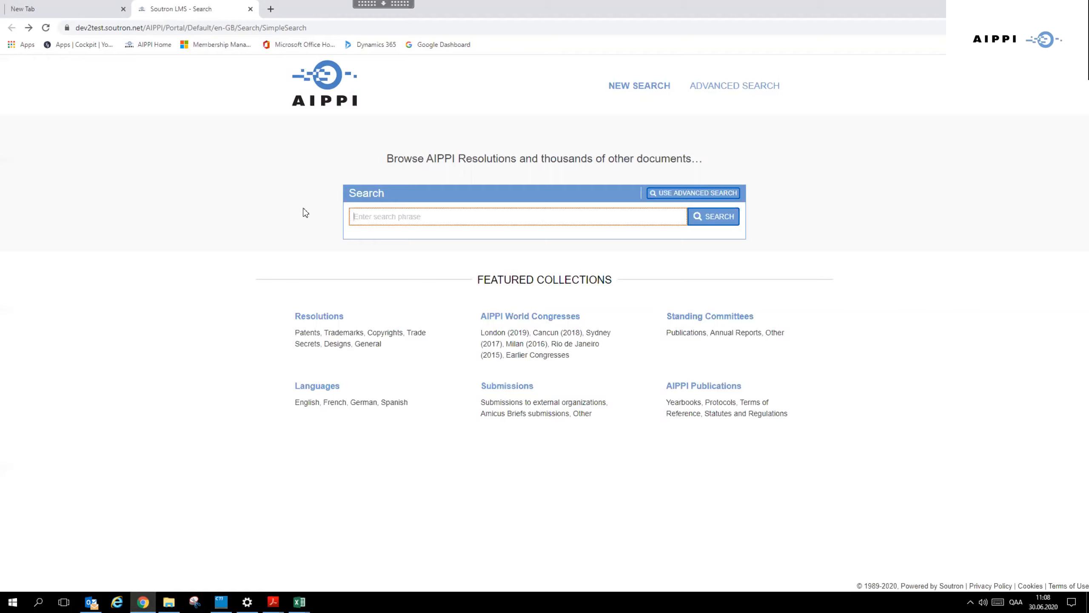
{"action": "mouse_move", "coordinate": [312, 220]}
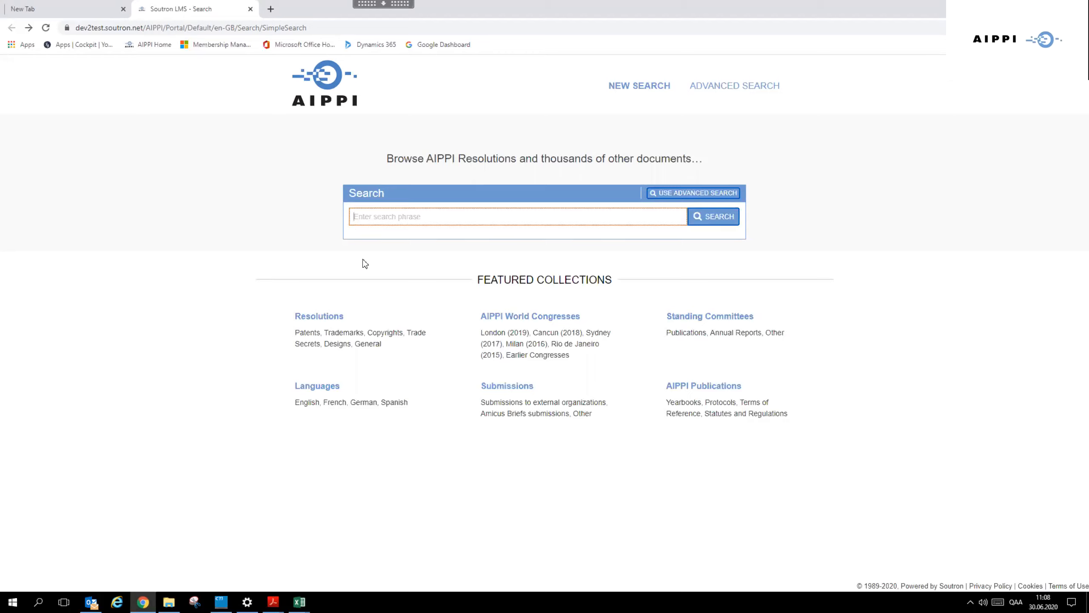
{"action": "mouse_move", "coordinate": [580, 273]}
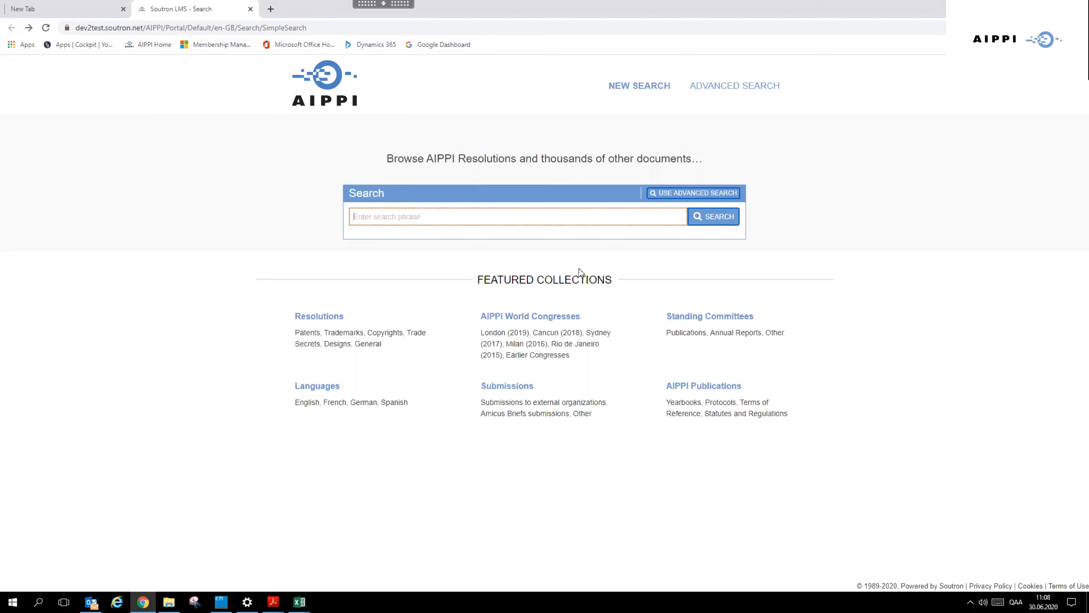
{"action": "mouse_move", "coordinate": [350, 283]}
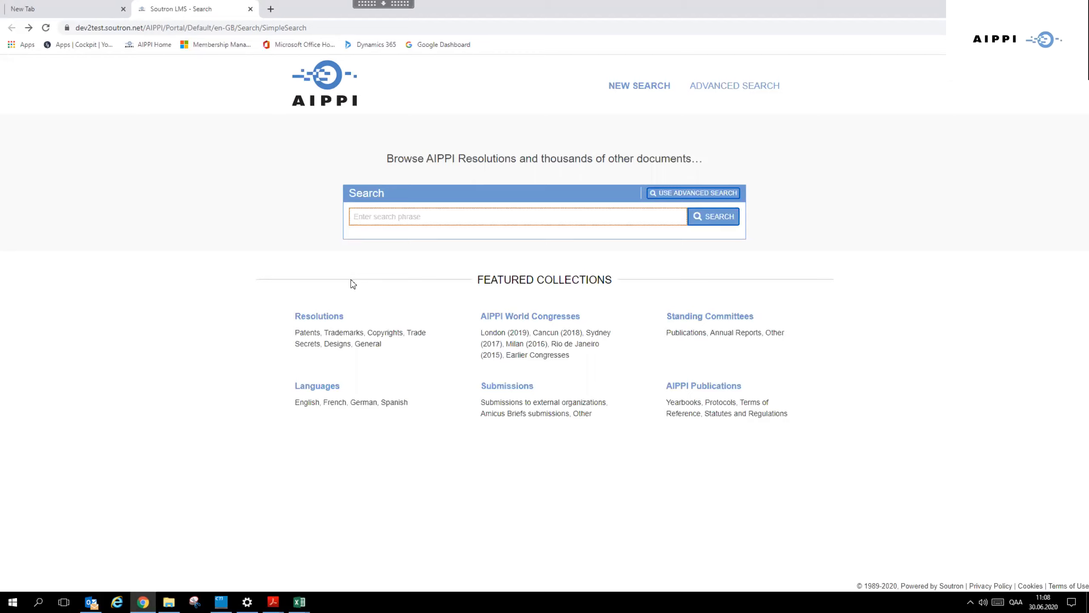
{"action": "mouse_move", "coordinate": [361, 320]}
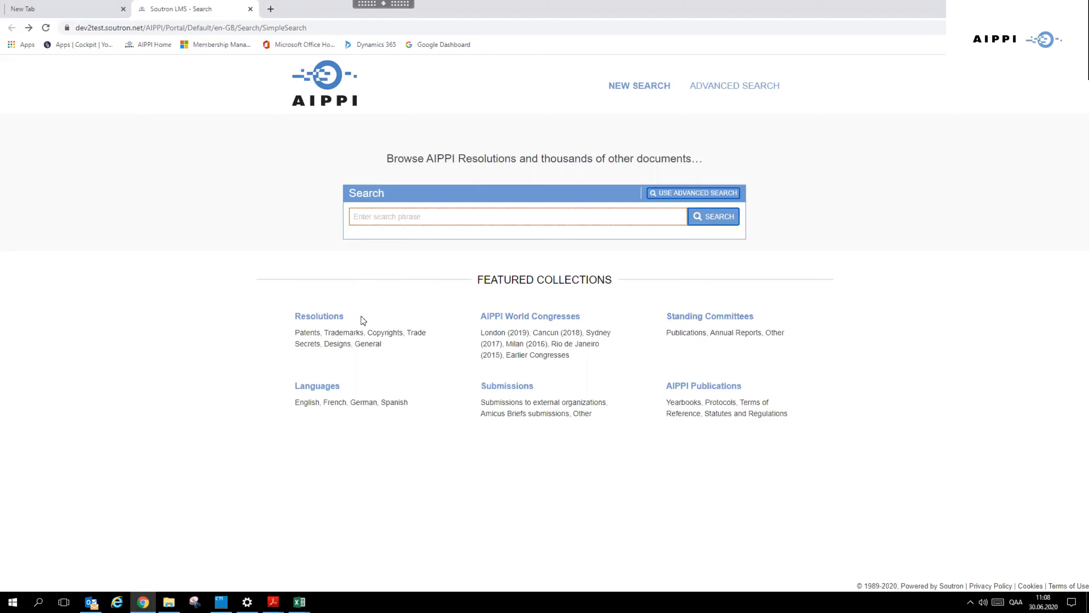
{"action": "mouse_move", "coordinate": [357, 373]}
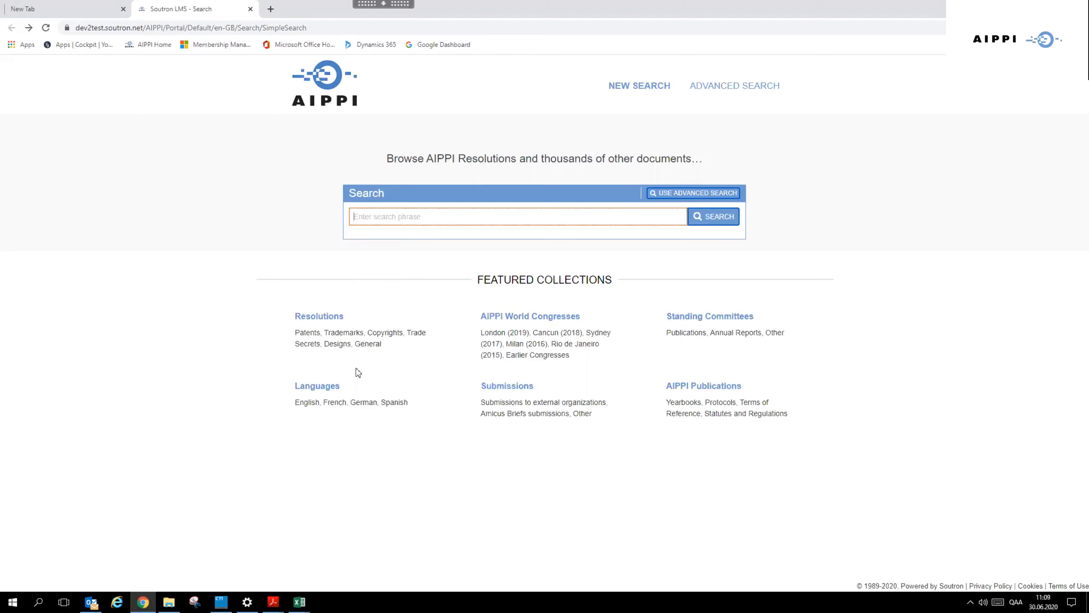
{"action": "mouse_move", "coordinate": [319, 370]}
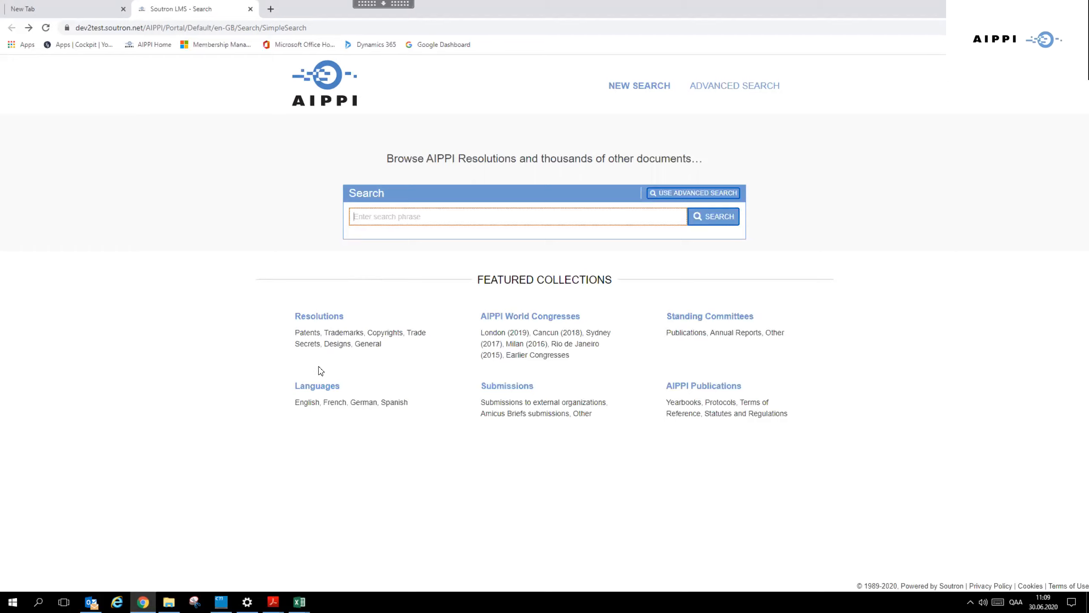
{"action": "mouse_move", "coordinate": [310, 324]}
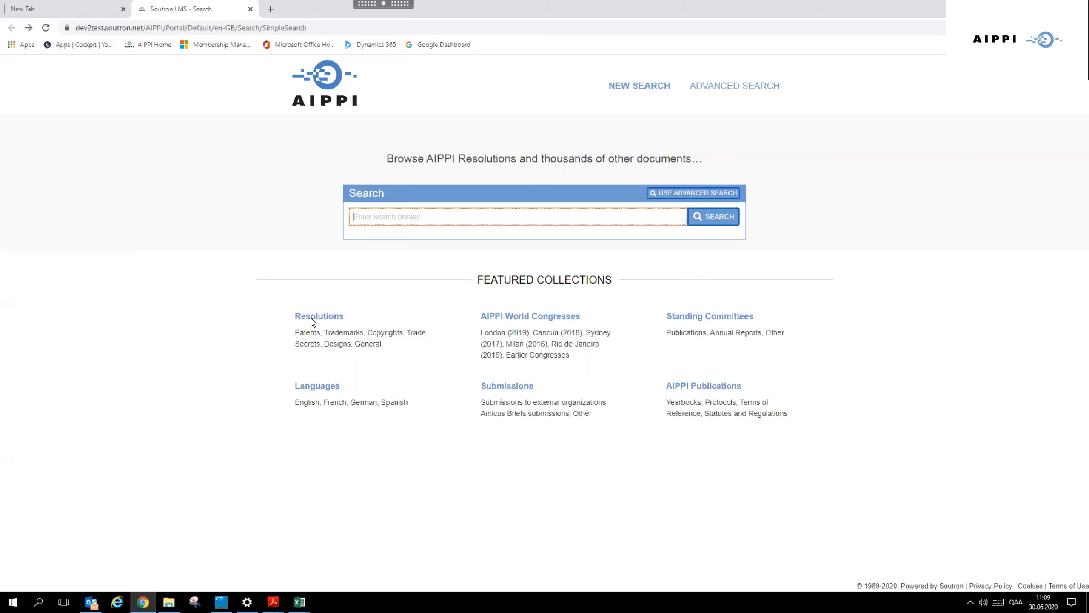
{"action": "mouse_move", "coordinate": [325, 331]}
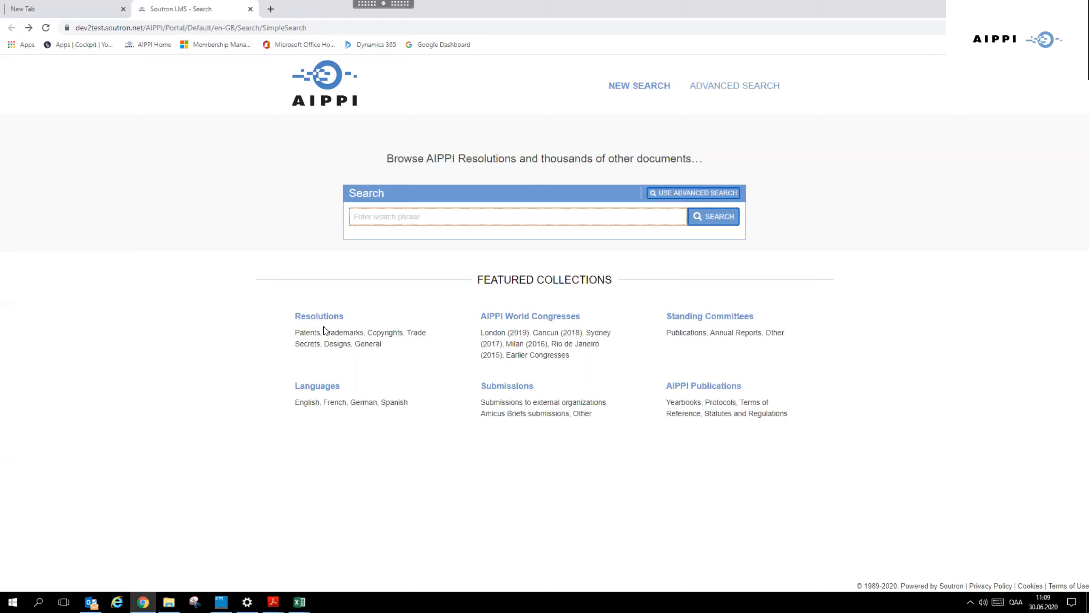
{"action": "mouse_move", "coordinate": [331, 344]}
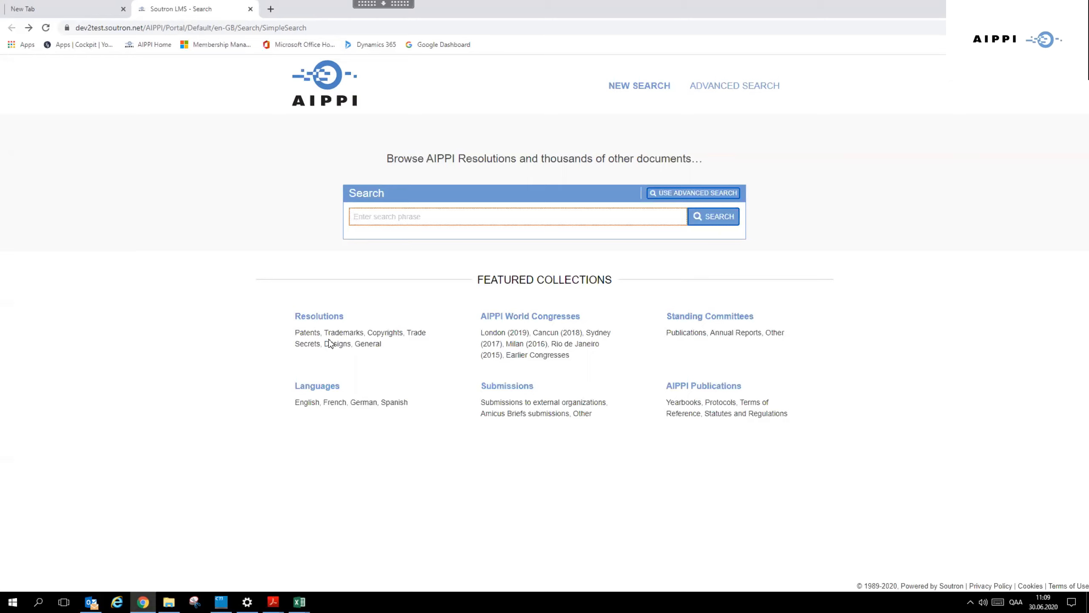
{"action": "mouse_move", "coordinate": [356, 346]}
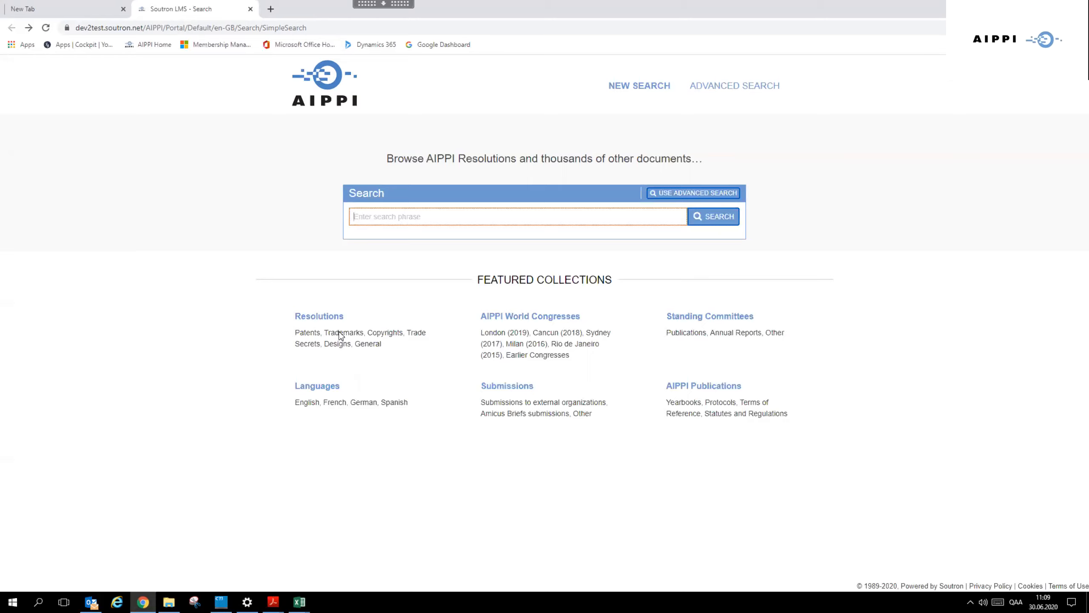
{"action": "mouse_move", "coordinate": [584, 323]}
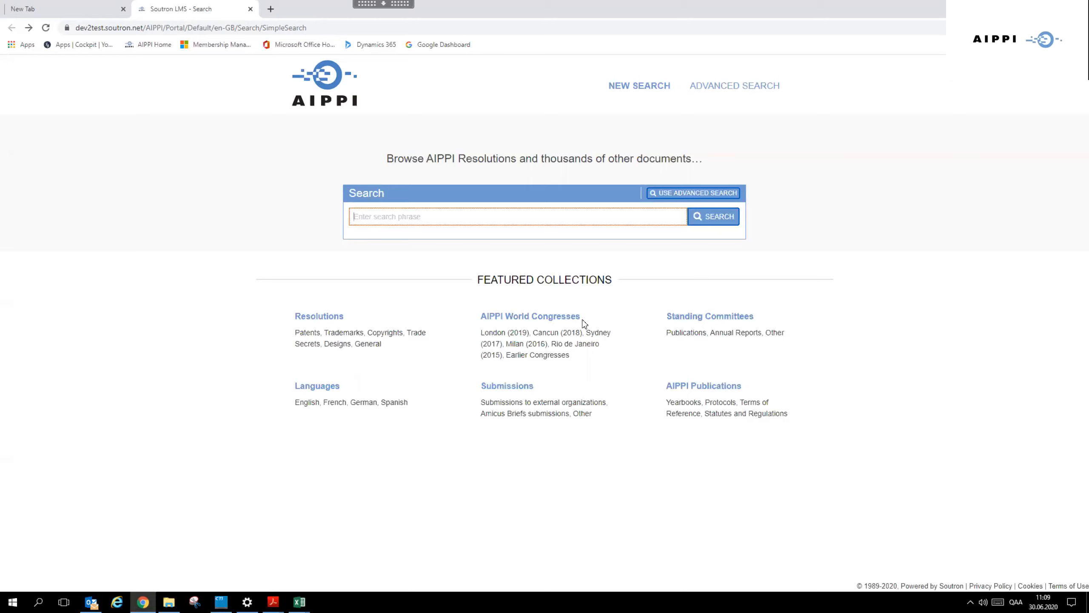
{"action": "mouse_move", "coordinate": [590, 366]}
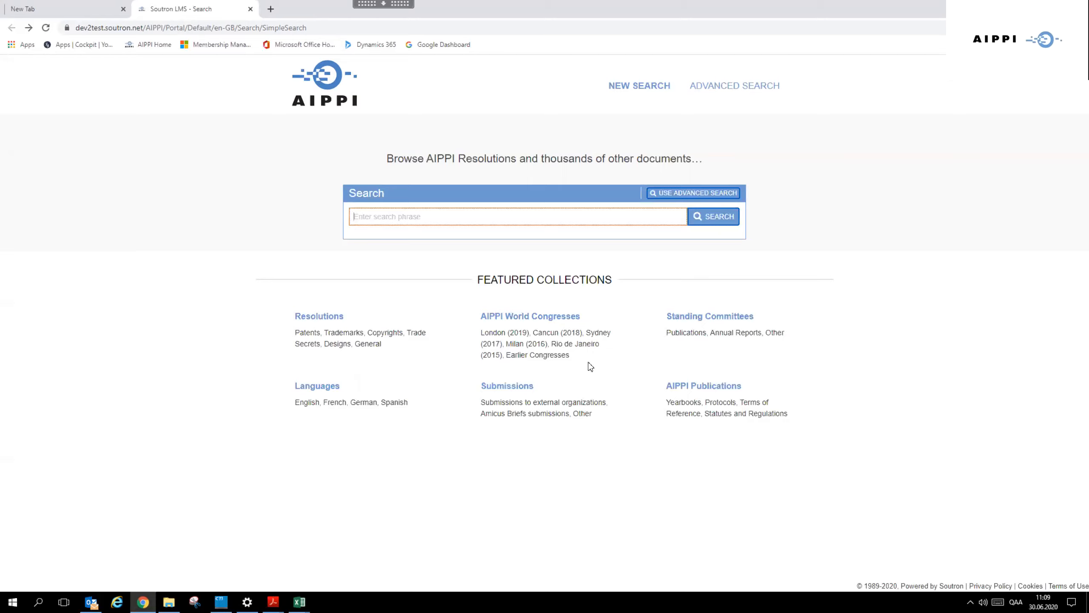
{"action": "mouse_move", "coordinate": [554, 374]}
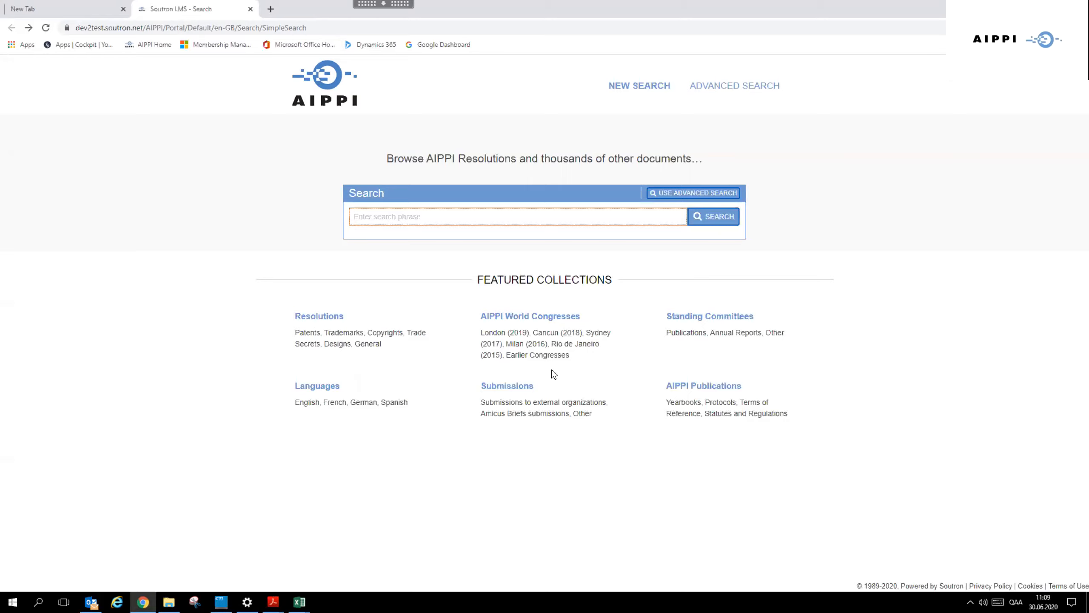
{"action": "mouse_move", "coordinate": [550, 363]}
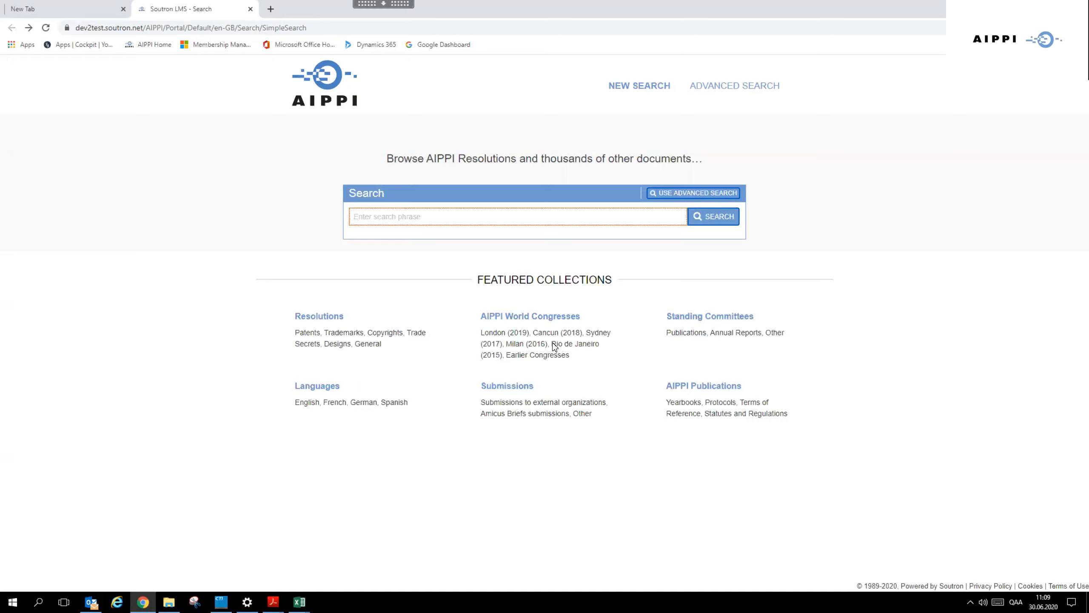
{"action": "mouse_move", "coordinate": [551, 340]}
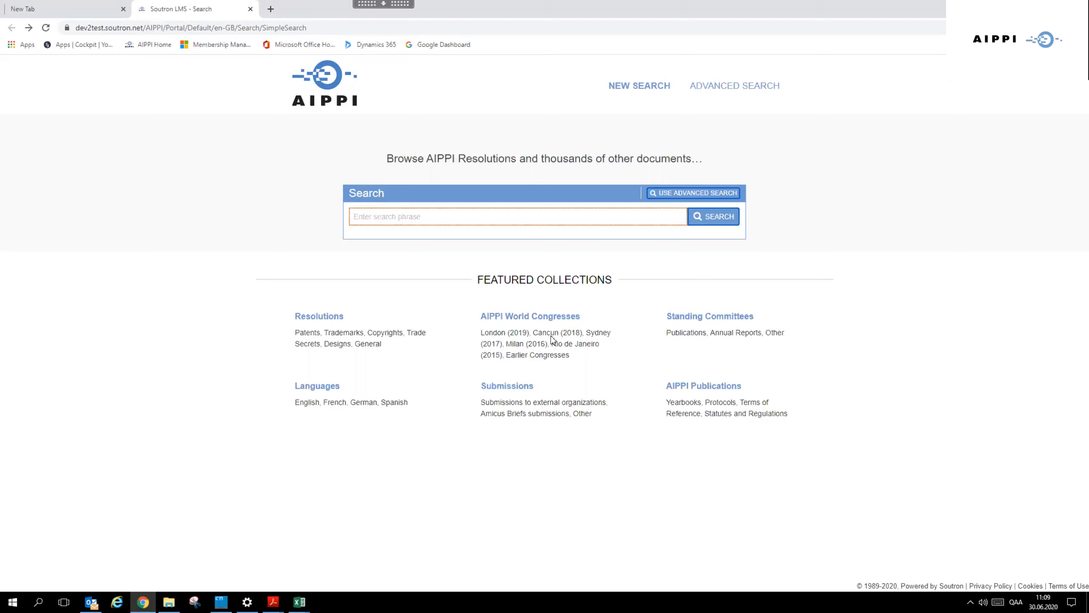
{"action": "mouse_move", "coordinate": [783, 365]}
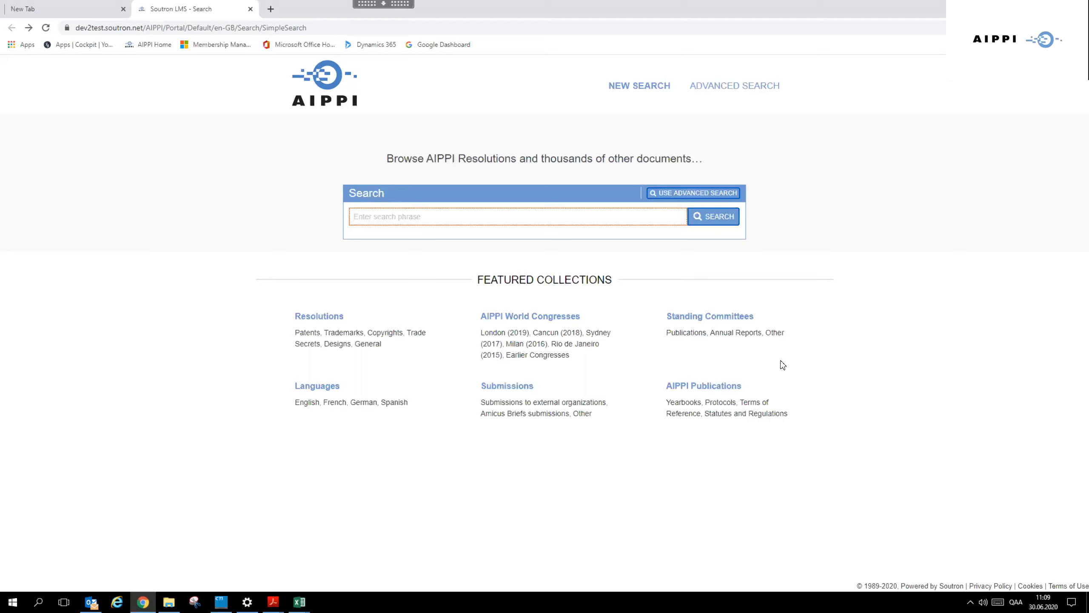
{"action": "mouse_move", "coordinate": [735, 288]}
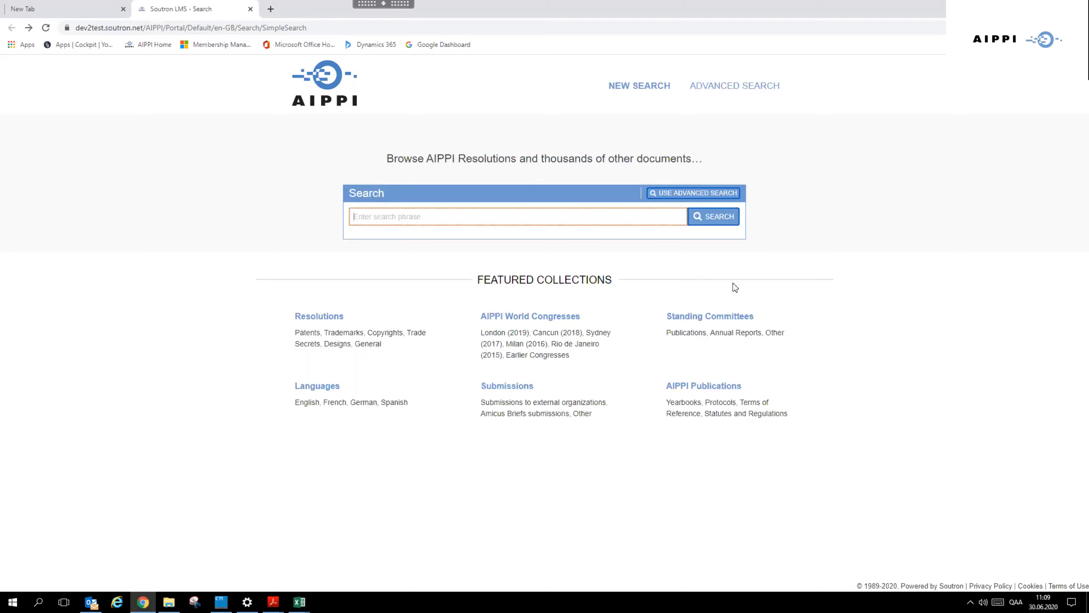
{"action": "mouse_move", "coordinate": [721, 341]}
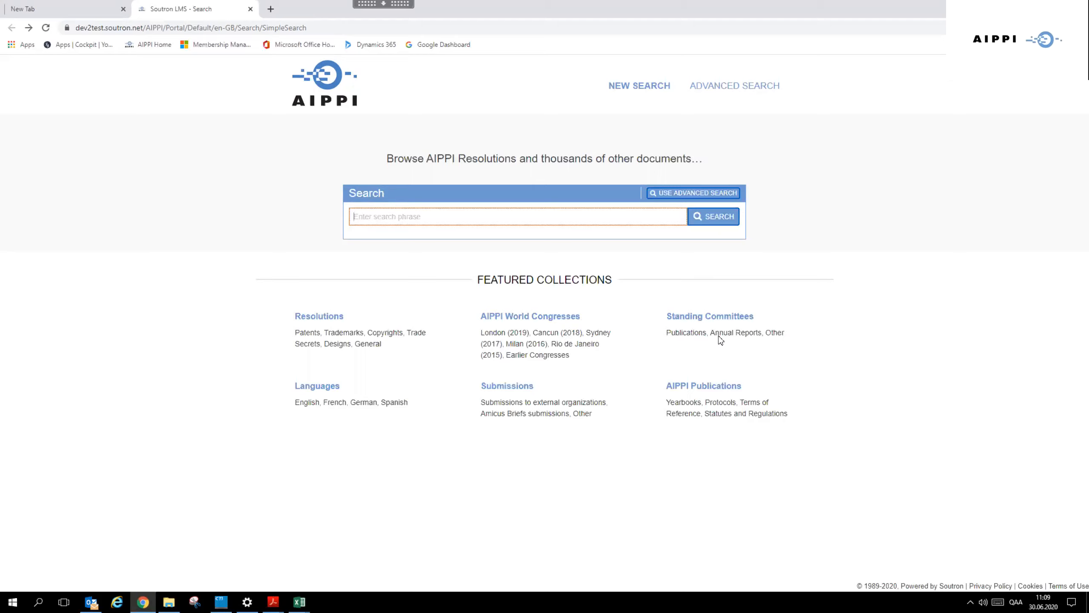
{"action": "mouse_move", "coordinate": [690, 340]}
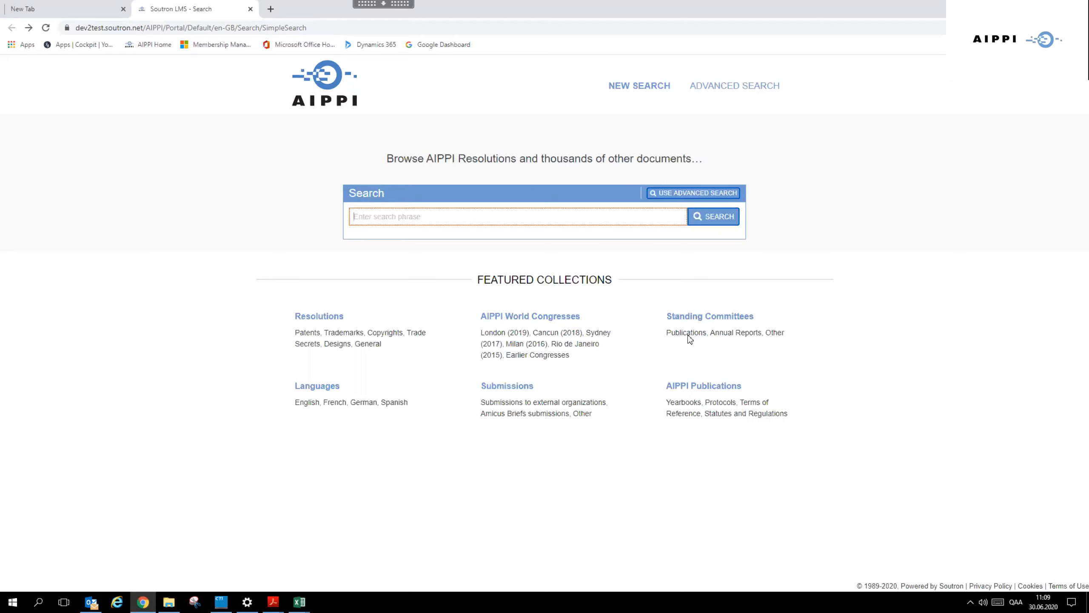
{"action": "mouse_move", "coordinate": [765, 360]}
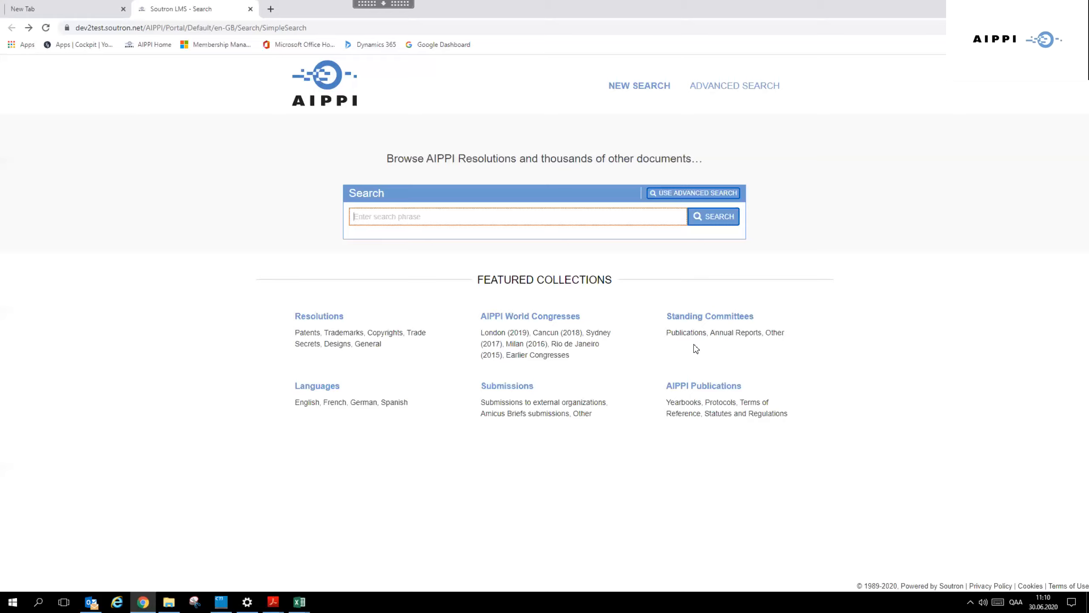
{"action": "mouse_move", "coordinate": [694, 248]}
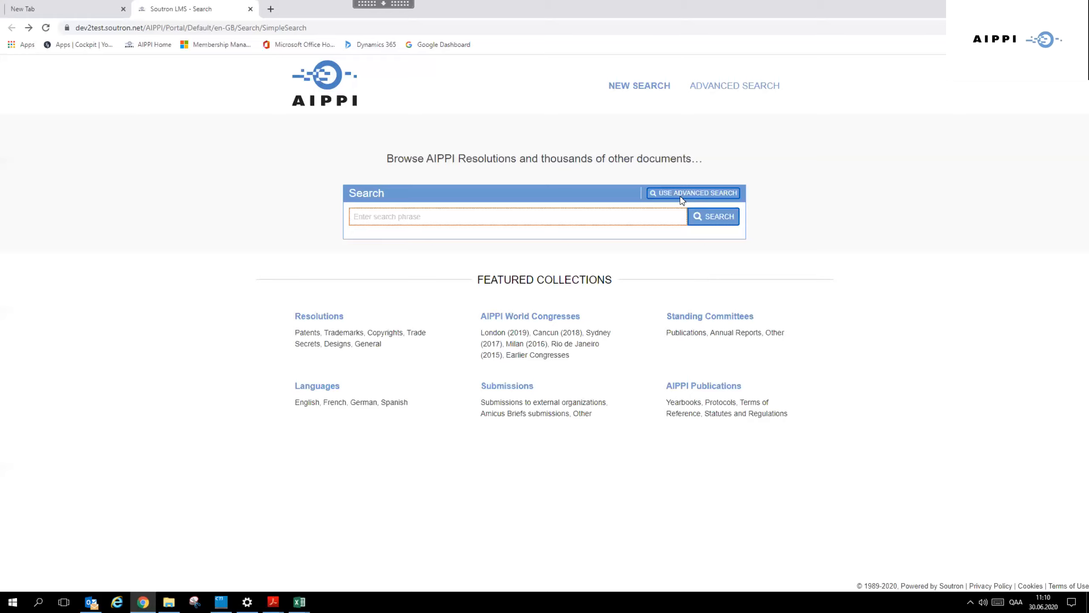
{"action": "mouse_move", "coordinate": [717, 184]}
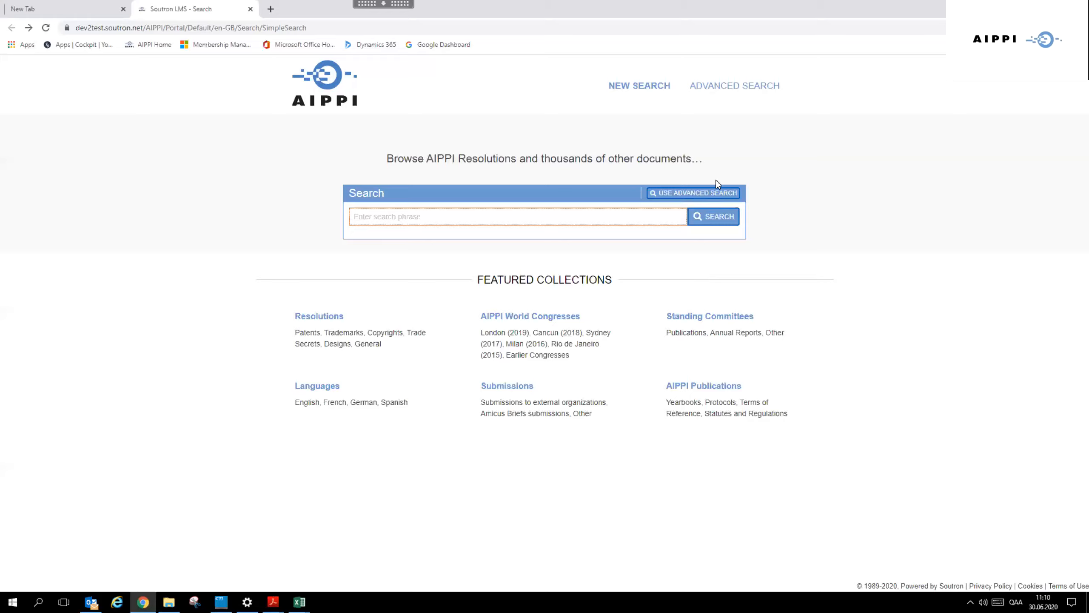
{"action": "mouse_move", "coordinate": [706, 196]}
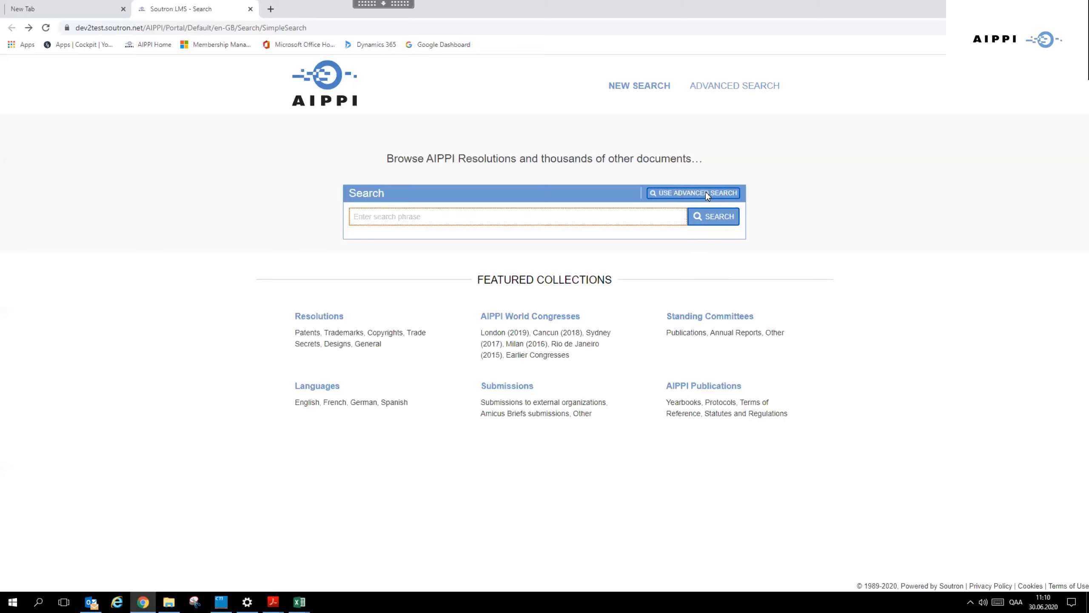
Switch via 'Use Advanced Search' to the empty advanced form and review its criteria fields.
{"action": "left_click", "coordinate": [694, 192]}
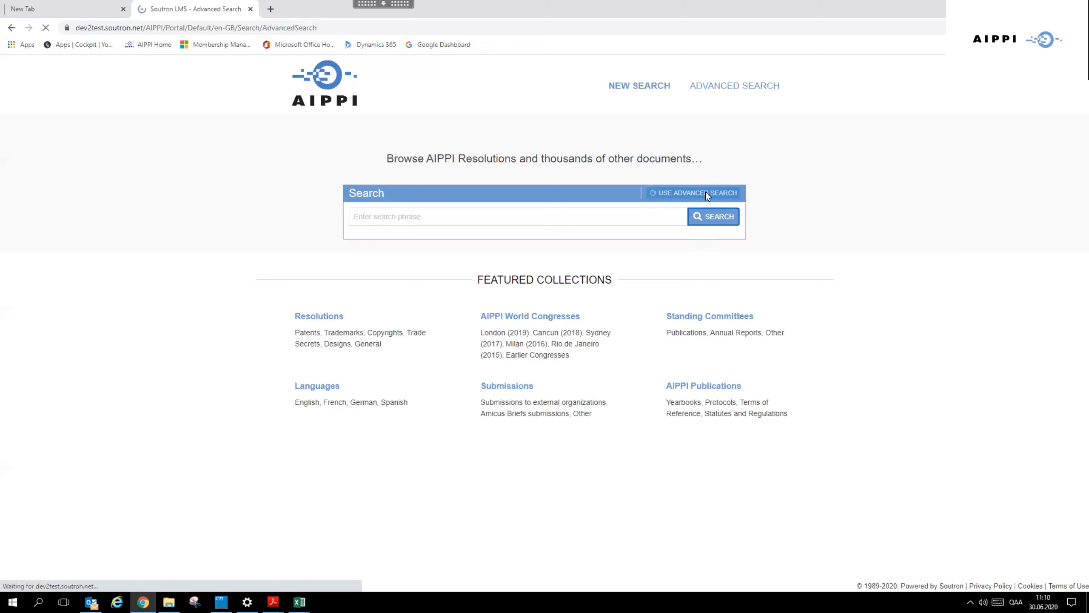
{"action": "left_click", "coordinate": [694, 193]}
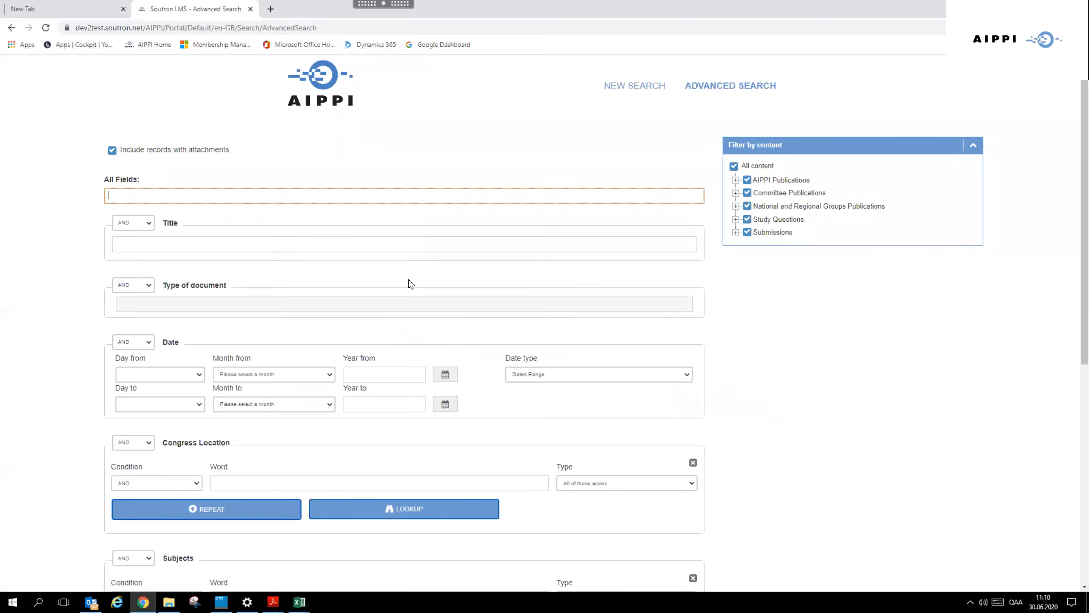
{"action": "scroll", "scroll_direction": "down", "scroll_amount": 3}
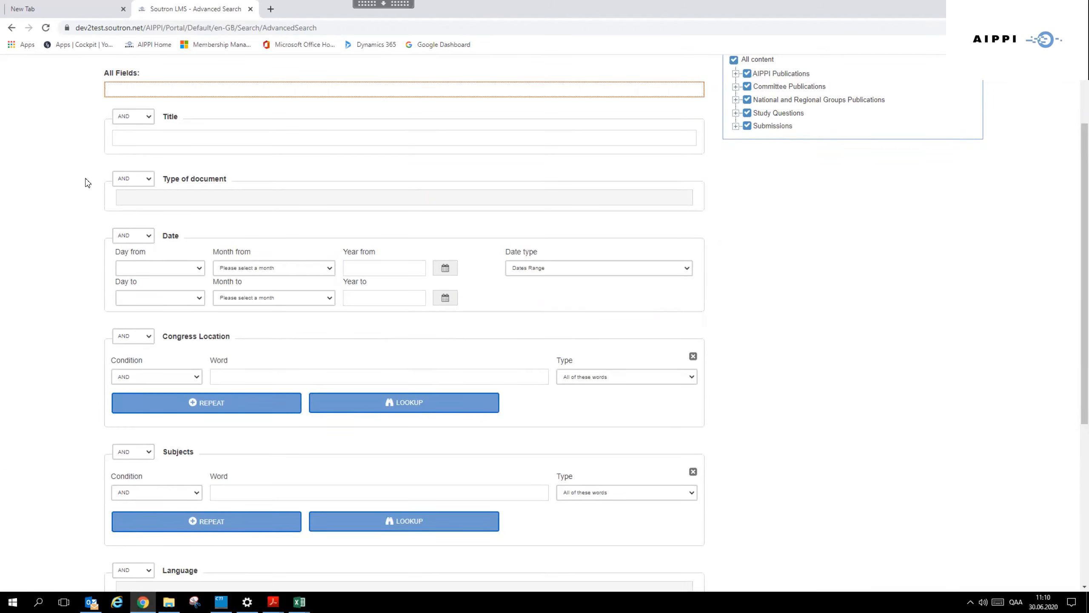
{"action": "left_click", "coordinate": [402, 89]}
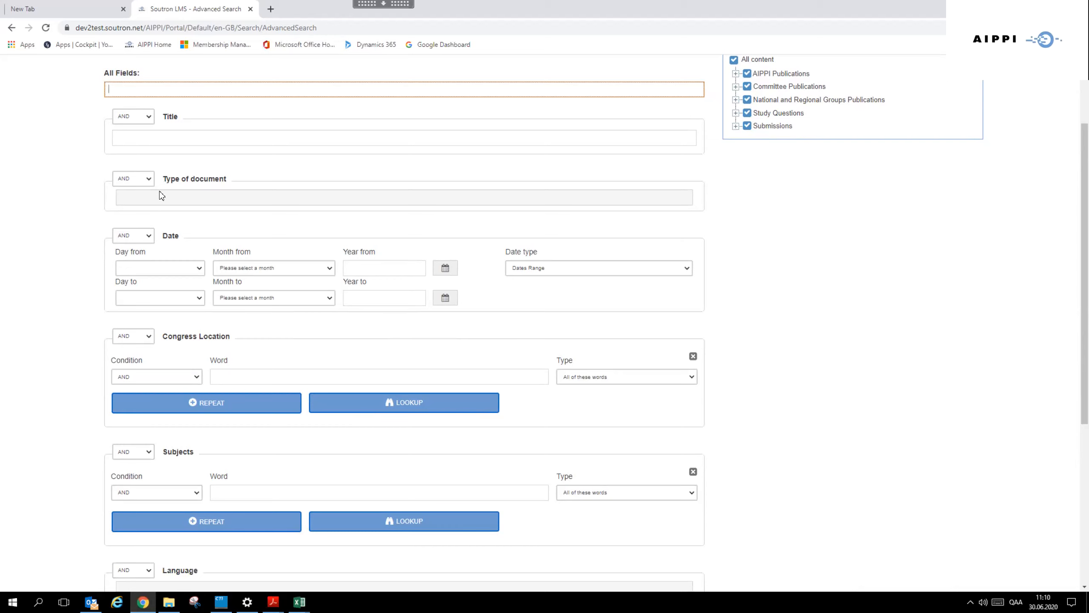
{"action": "left_click", "coordinate": [402, 197]}
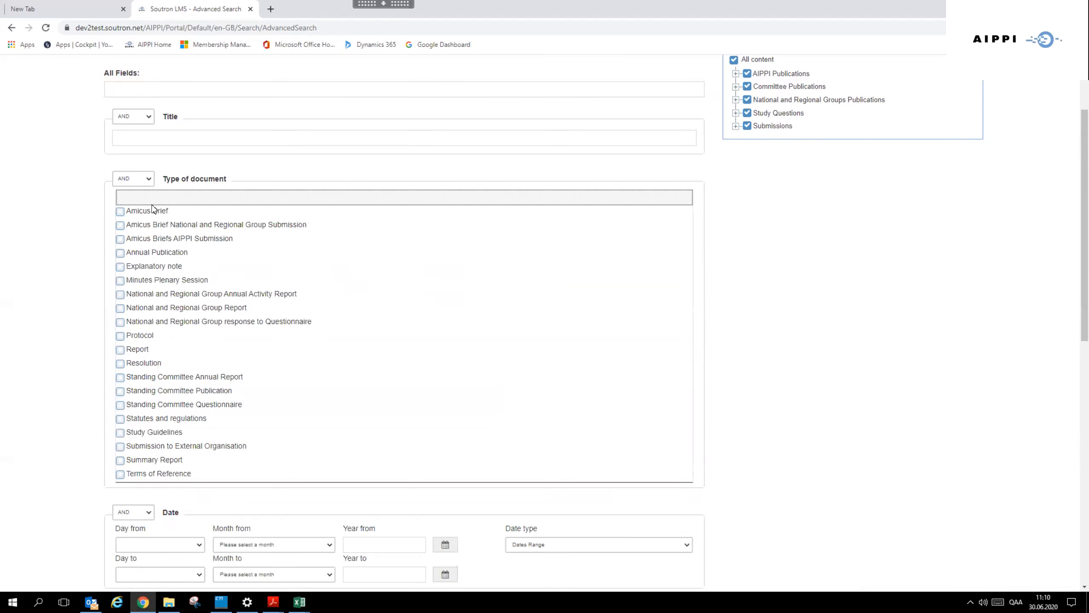
{"action": "mouse_move", "coordinate": [146, 374]}
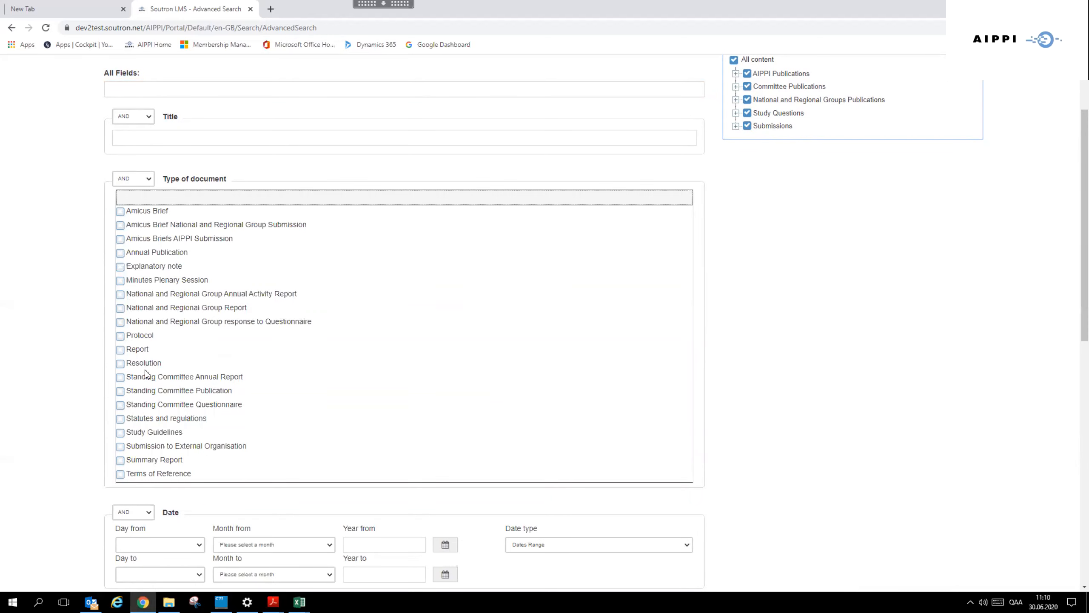
{"action": "mouse_move", "coordinate": [127, 228]}
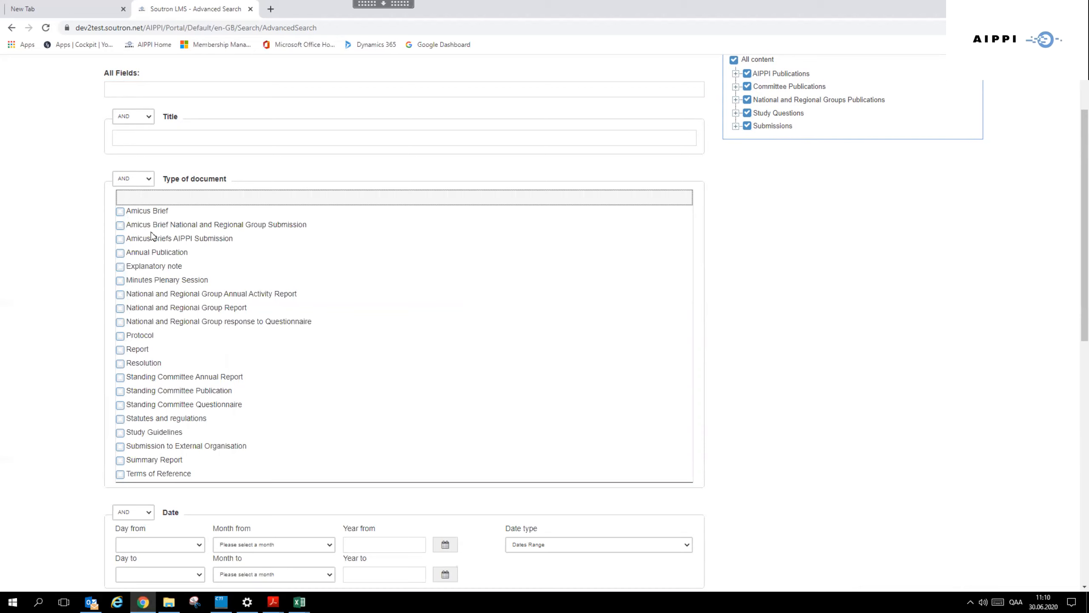
{"action": "left_click", "coordinate": [403, 197]}
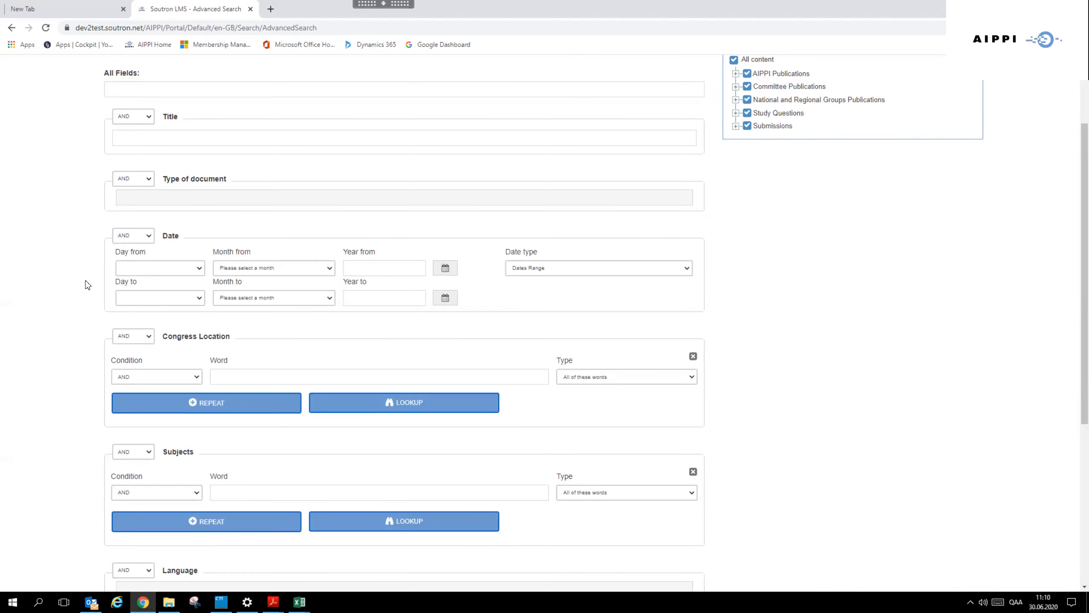
{"action": "scroll", "scroll_direction": "down", "scroll_amount": 3}
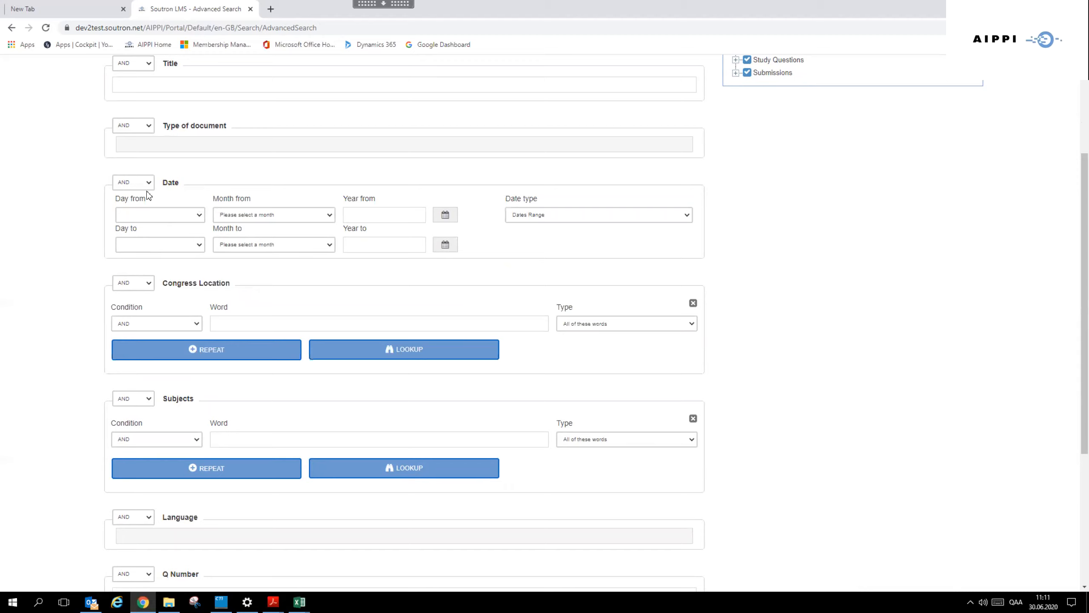
{"action": "mouse_move", "coordinate": [137, 283]}
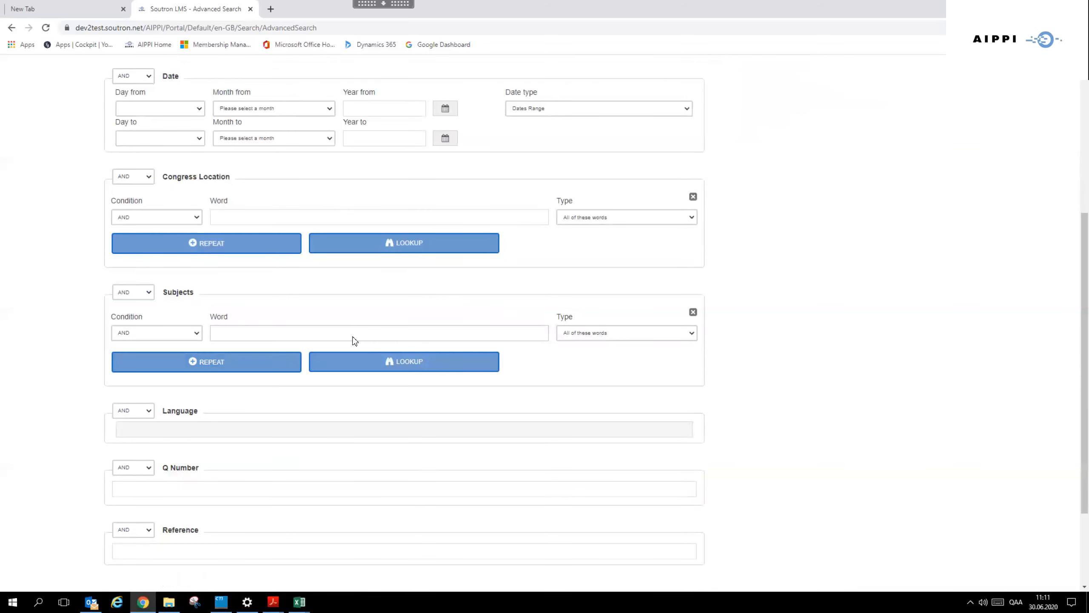
{"action": "left_click", "coordinate": [403, 361]}
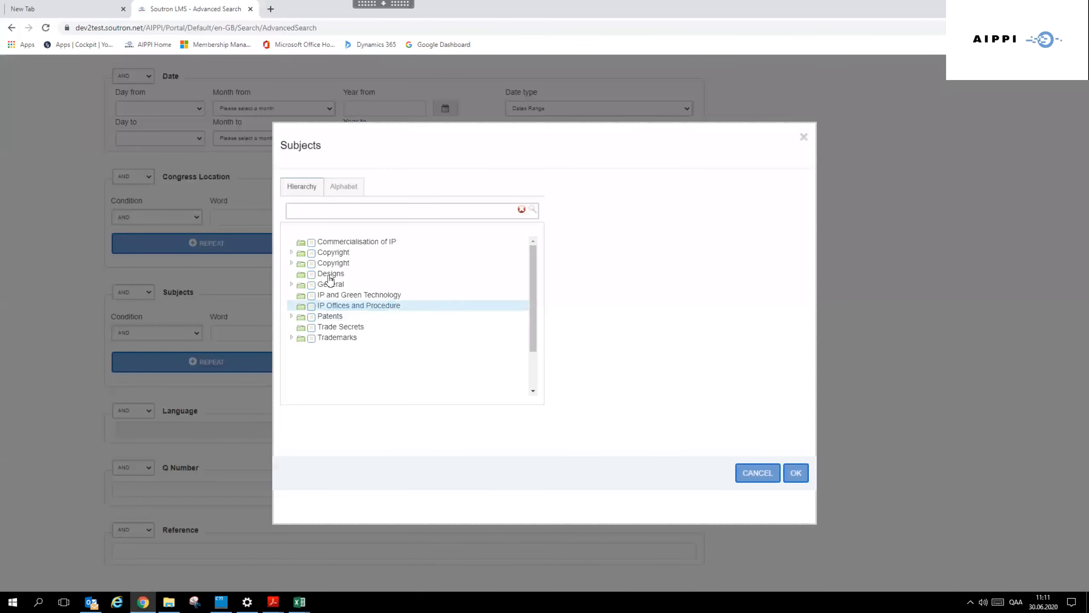
{"action": "left_click", "coordinate": [358, 294]}
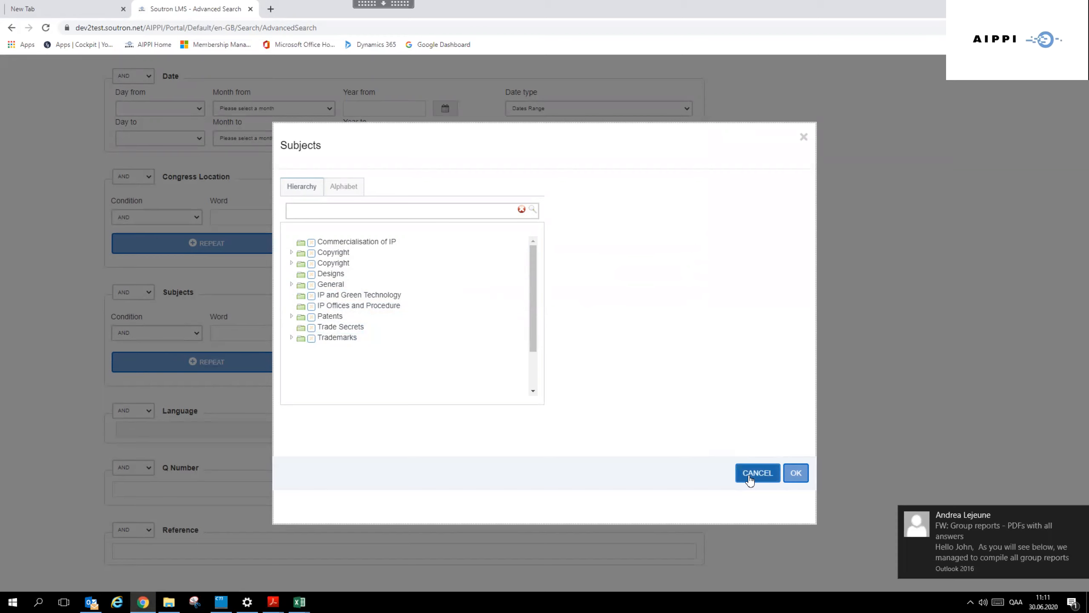
{"action": "left_click", "coordinate": [757, 472]}
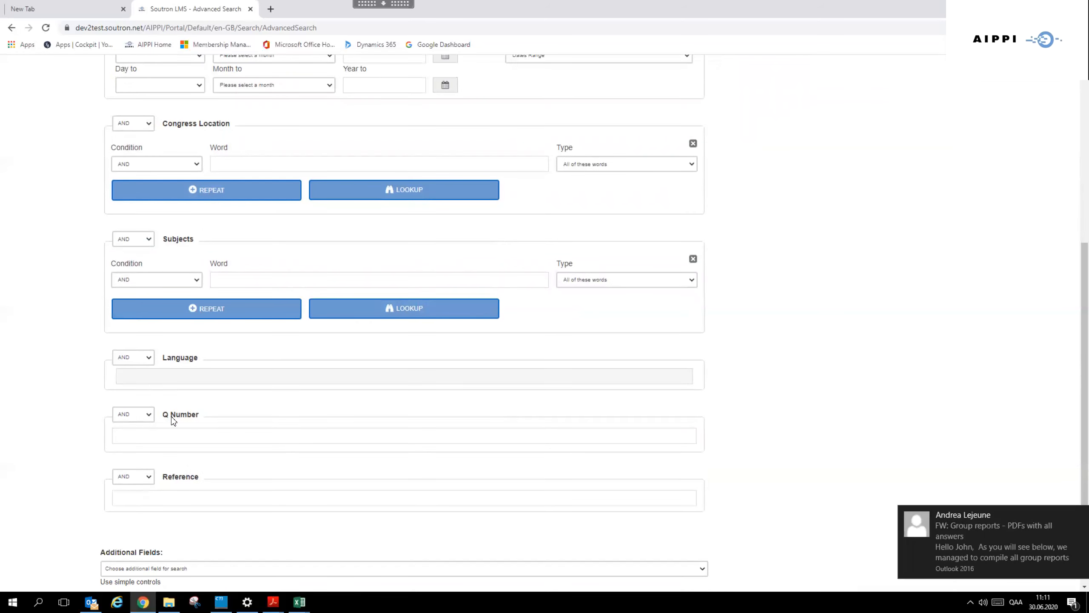
Inspect the Q Number and Reference fields and browse the rest of the advanced form.
{"action": "left_click", "coordinate": [403, 435]}
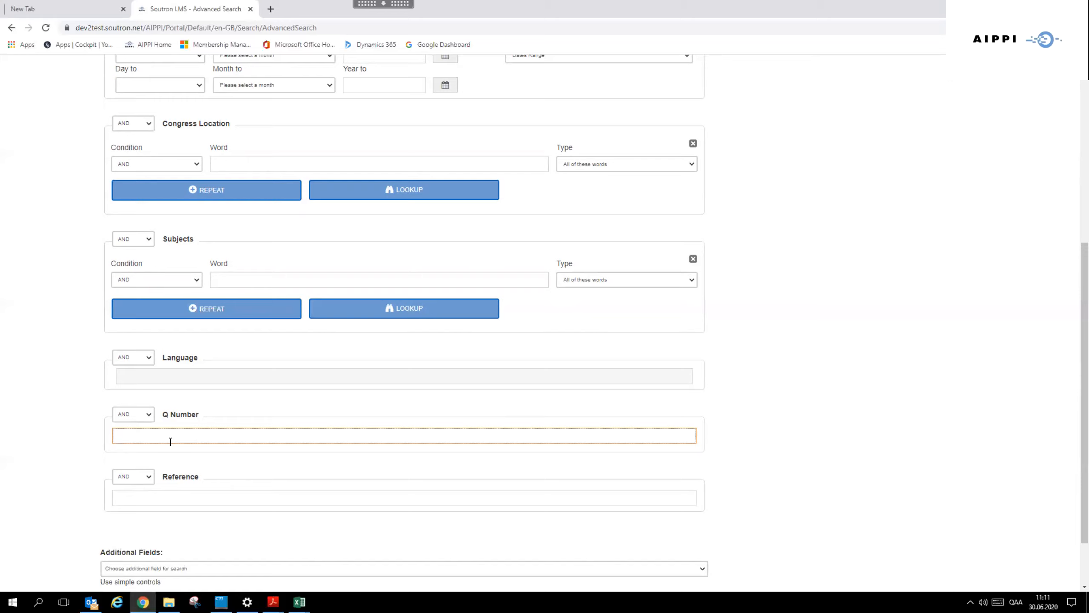
{"action": "left_click", "coordinate": [405, 497]}
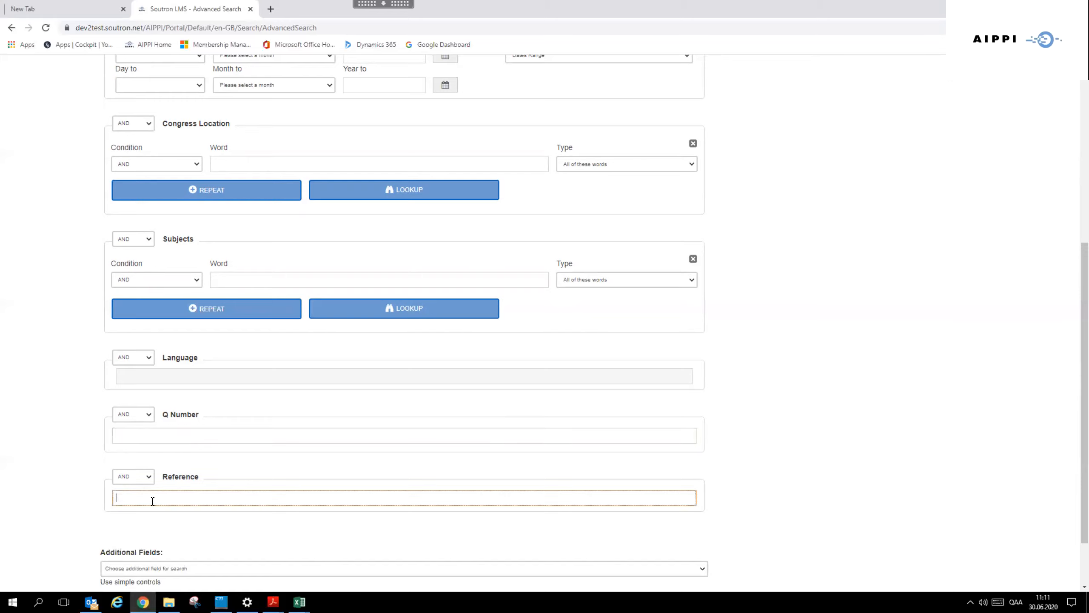
{"action": "scroll", "scroll_direction": "down", "scroll_amount": 3}
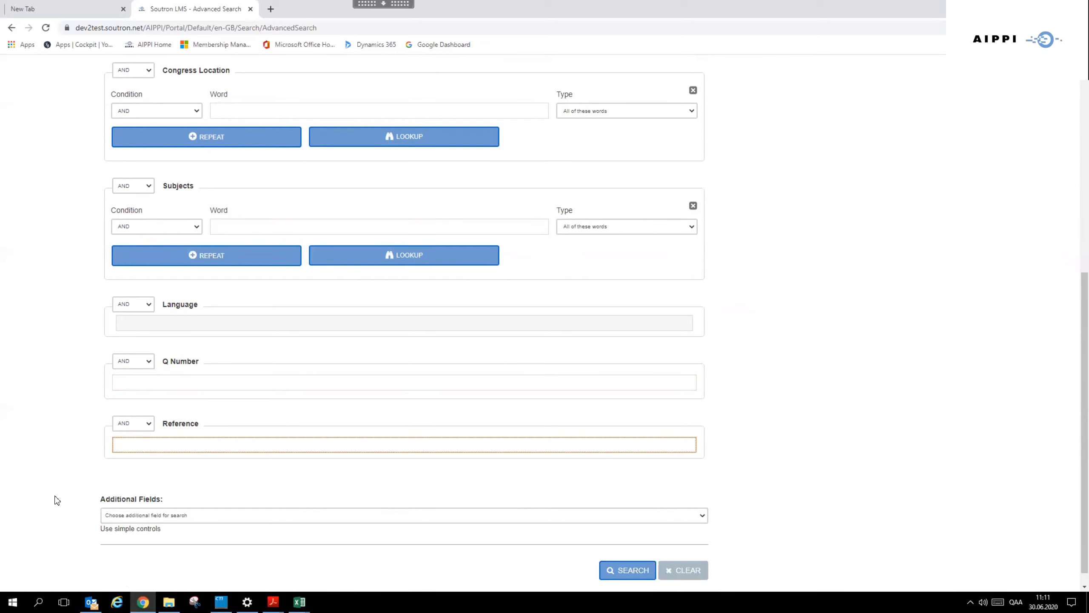
{"action": "scroll", "scroll_direction": "up", "scroll_amount": 3}
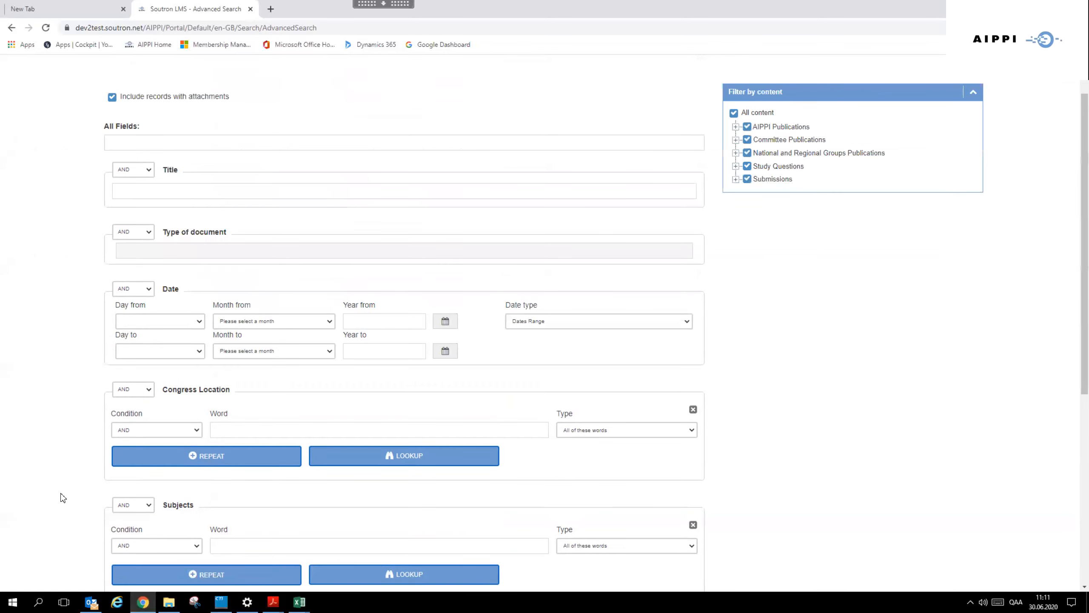
{"action": "scroll", "scroll_direction": "up", "scroll_amount": 3}
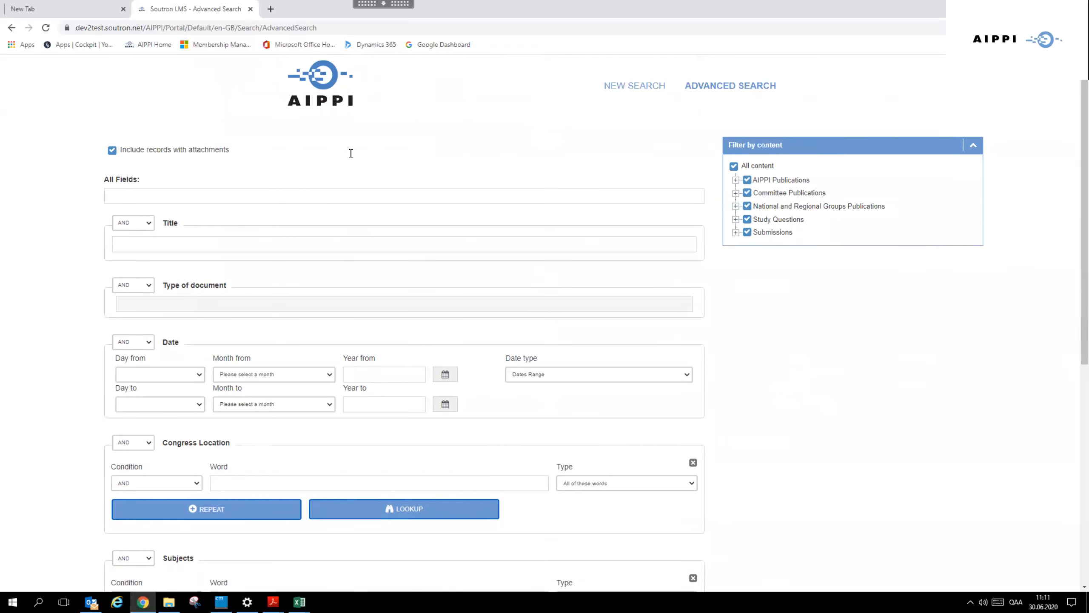
Return to the simple search home page with New Search in the header.
{"action": "left_click", "coordinate": [638, 85]}
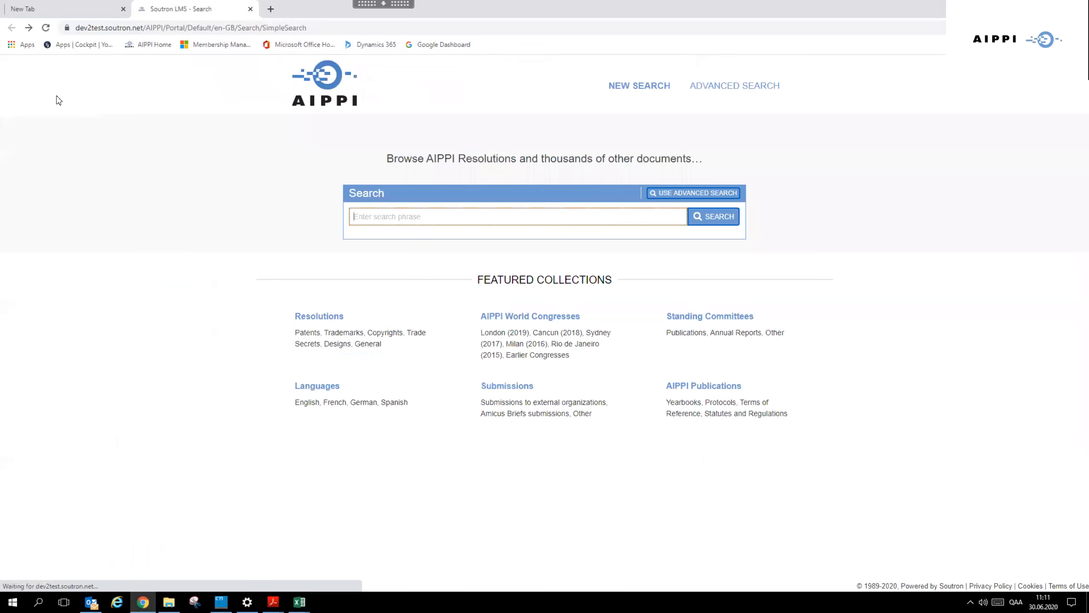